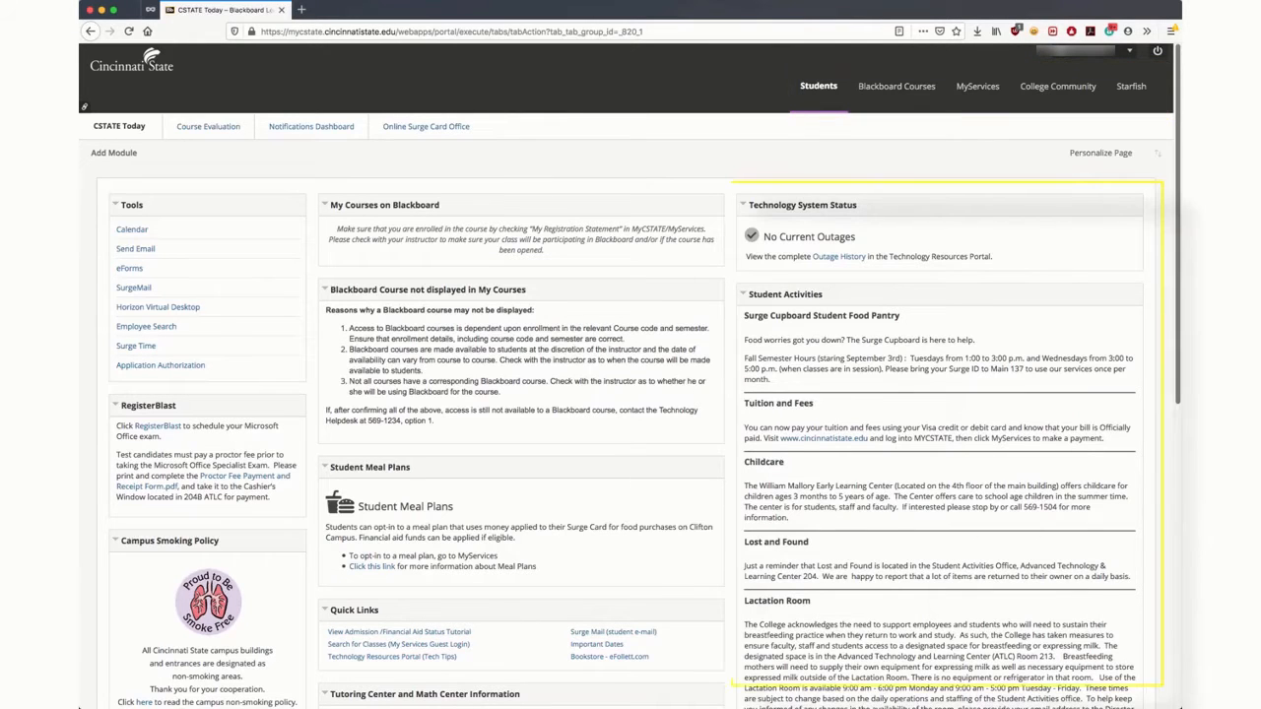
scroll("down", 3)
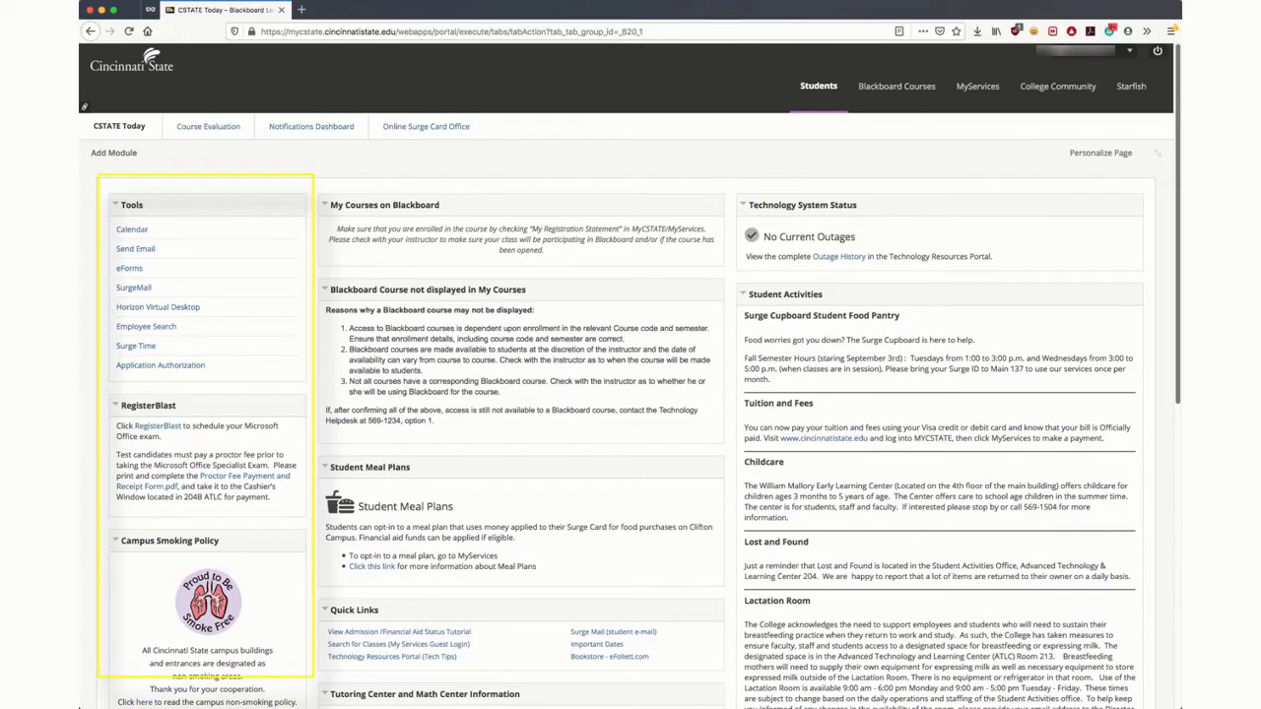
scroll("down", 3)
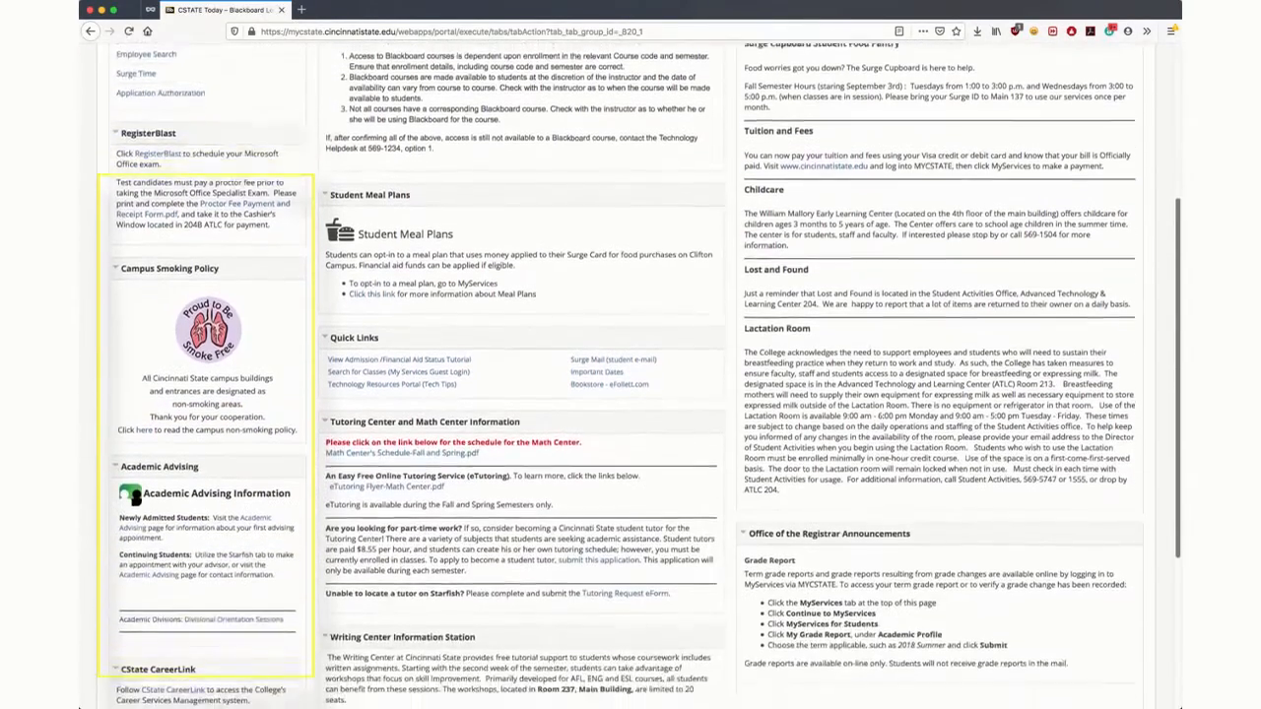